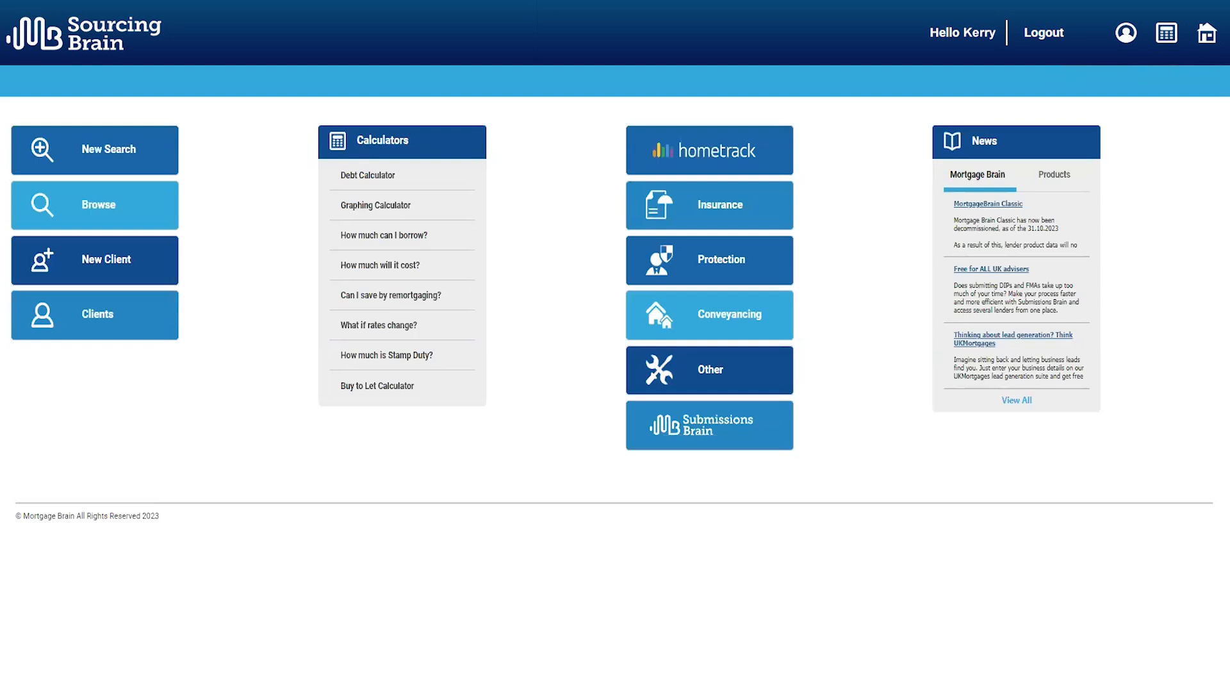
Start a new search from the home dashboard, opening the residential home mover purchase Start step.
click(95, 205)
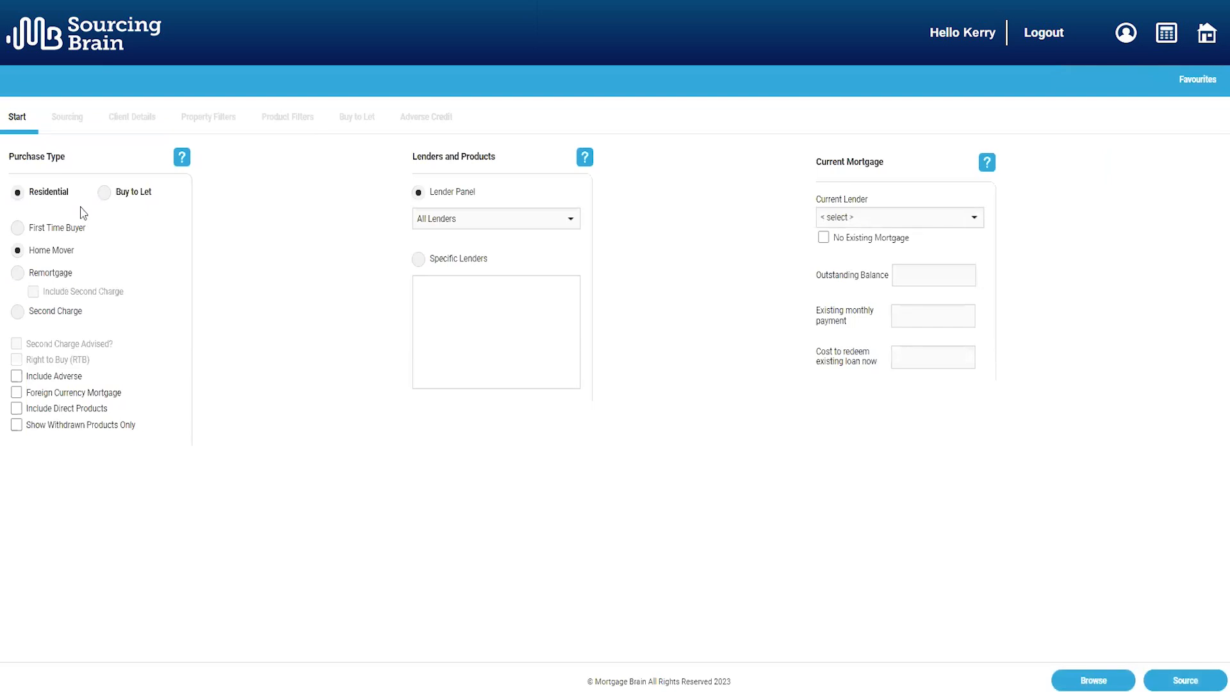
mouse_move(353, 212)
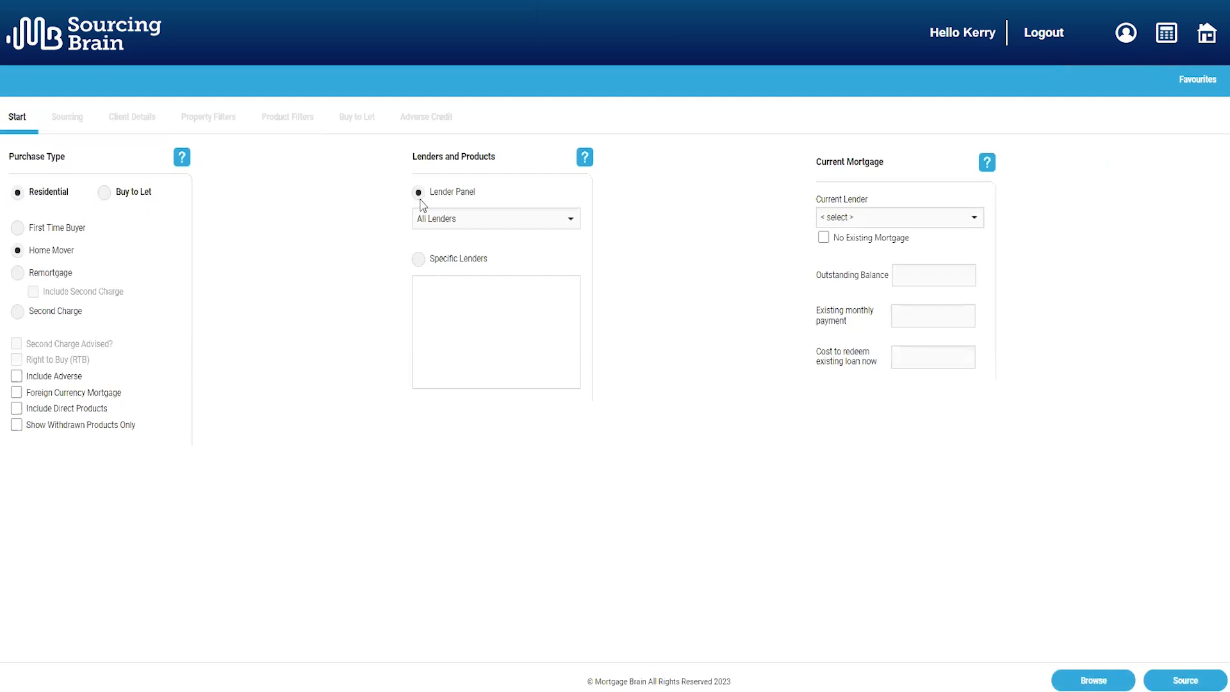
mouse_move(423, 268)
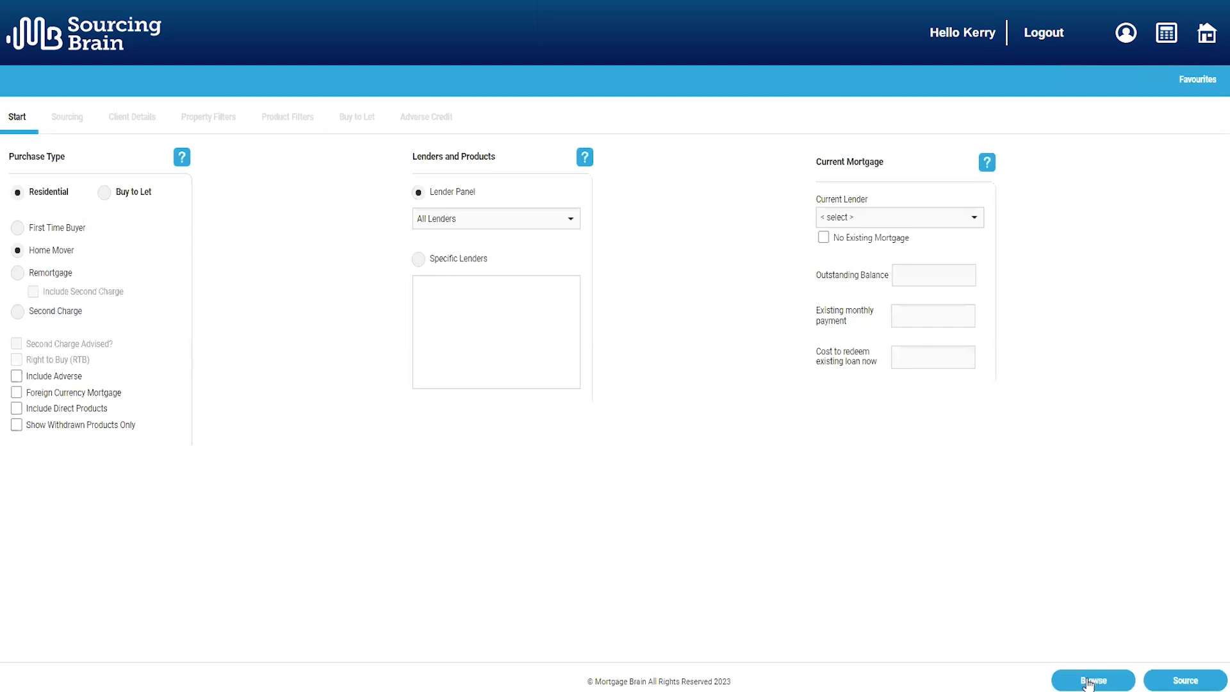
Browse without sourcing criteria to list all 10,757 schemes sorted by initial rate.
click(1092, 681)
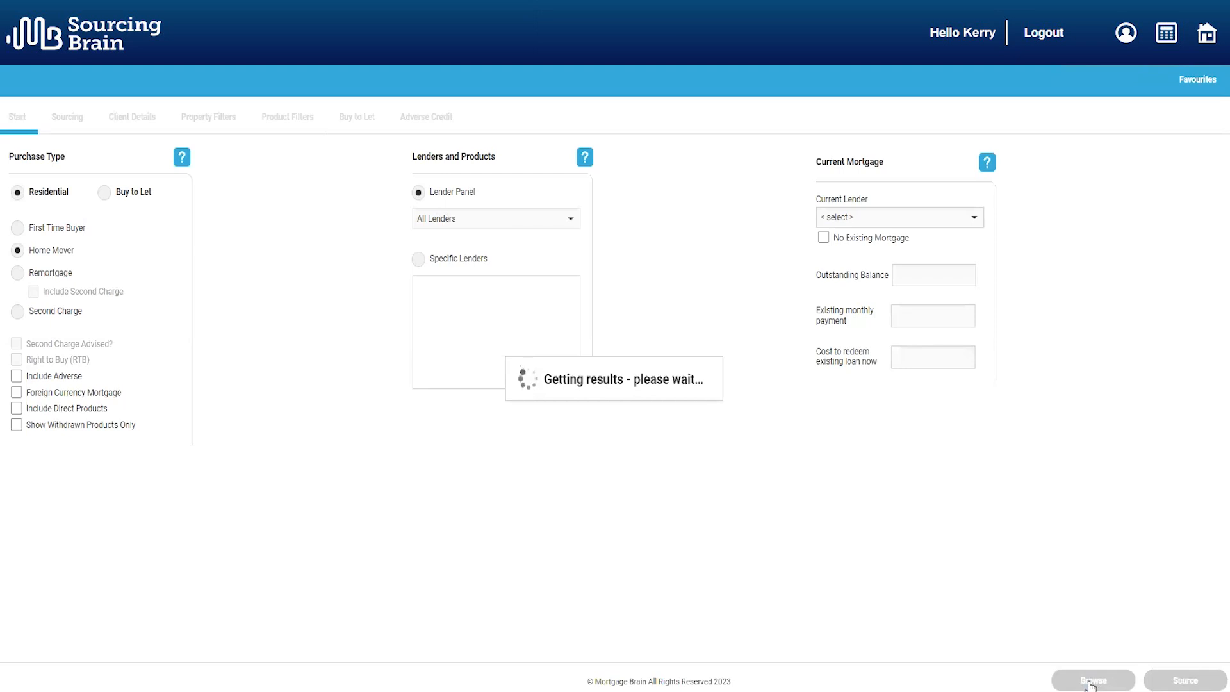
click(1094, 679)
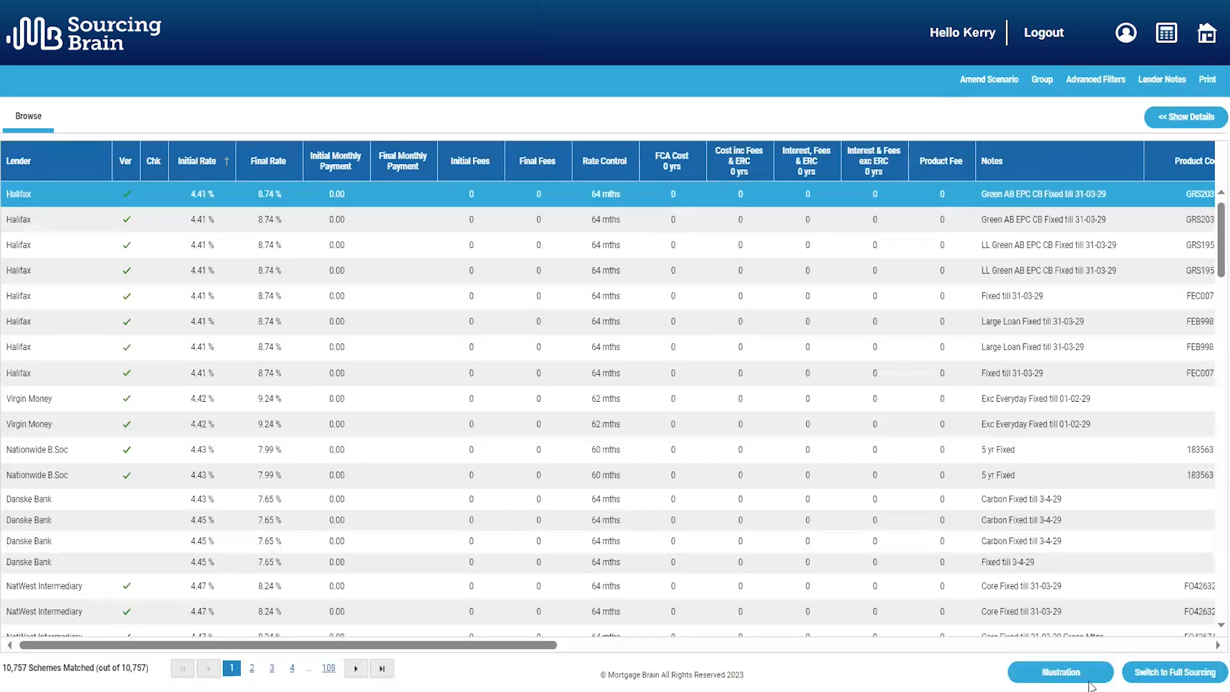
mouse_move(989, 78)
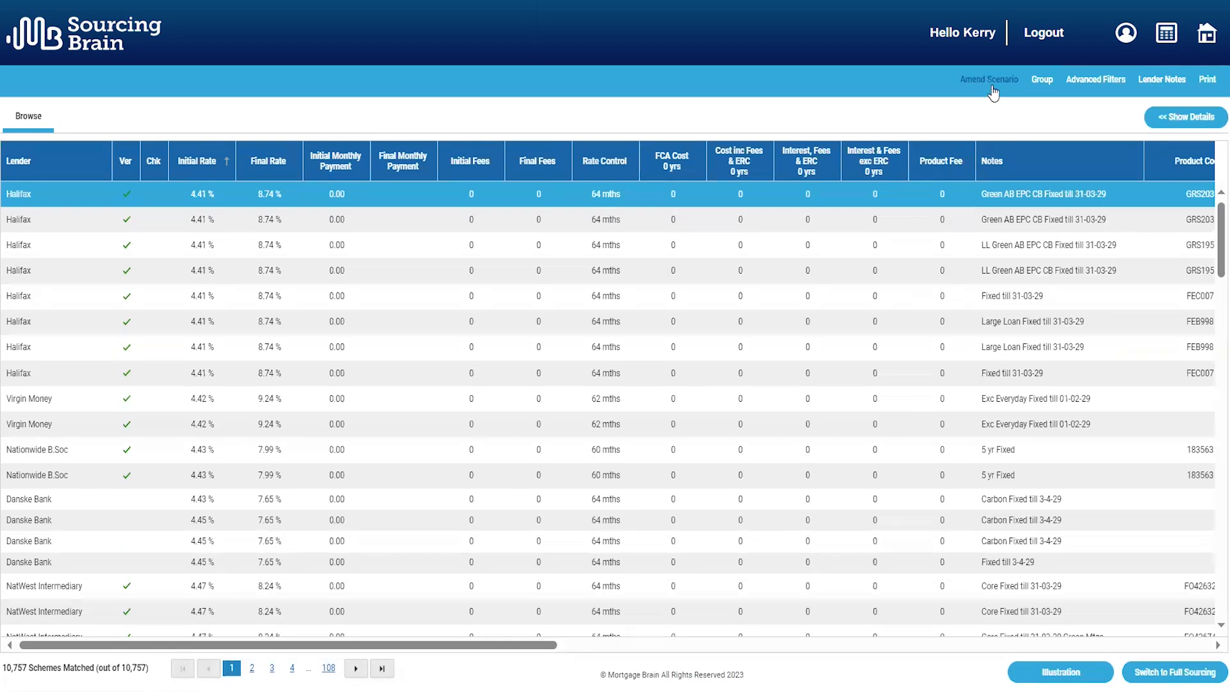
Apply Property Details filters: £300,000 price, £75,000 deposit, 25-year term, 5-year costs (7,005 schemes).
click(989, 78)
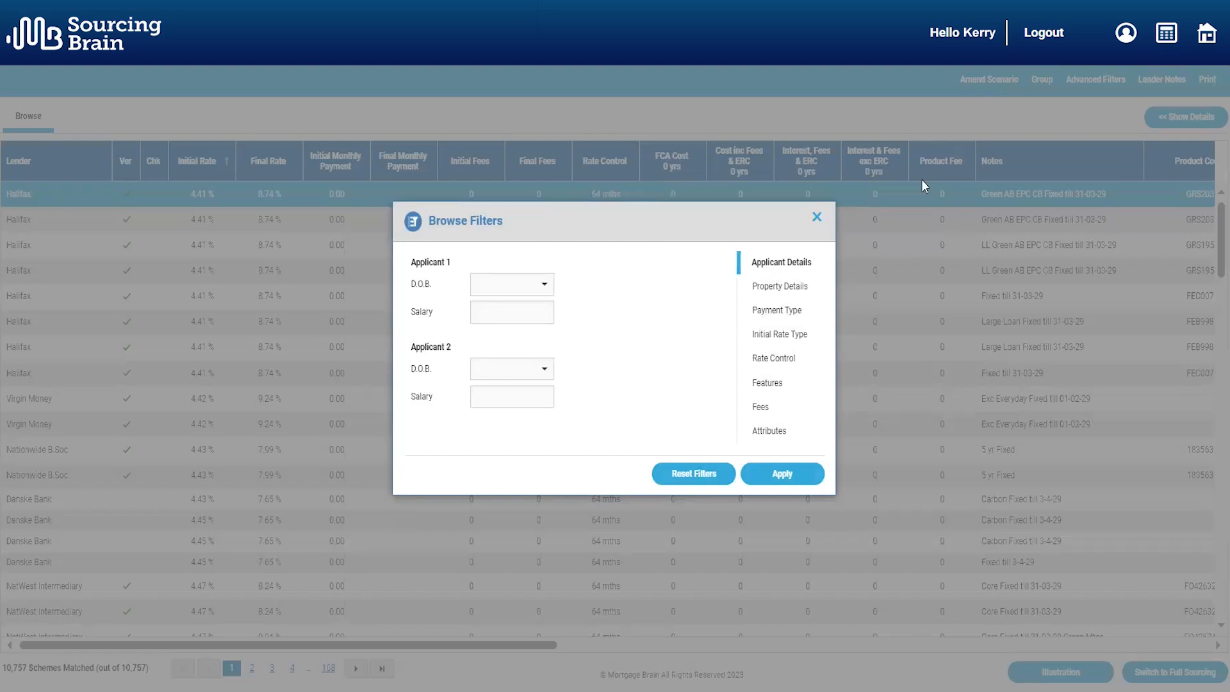
click(779, 285)
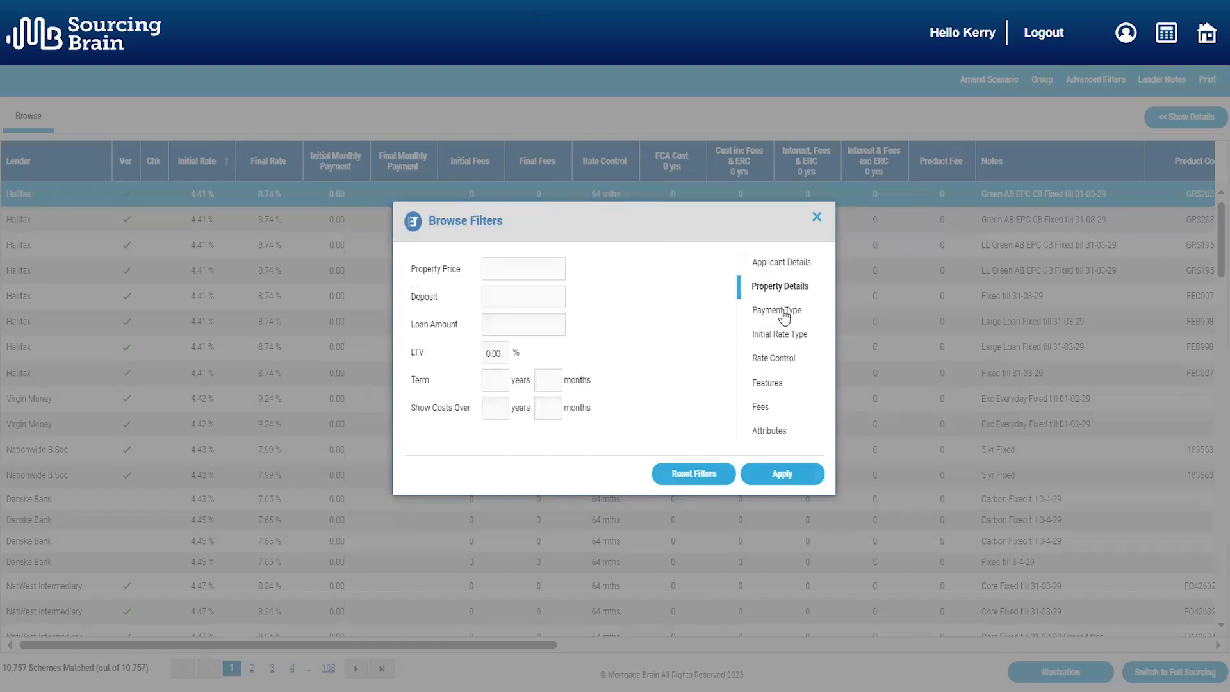
click(773, 359)
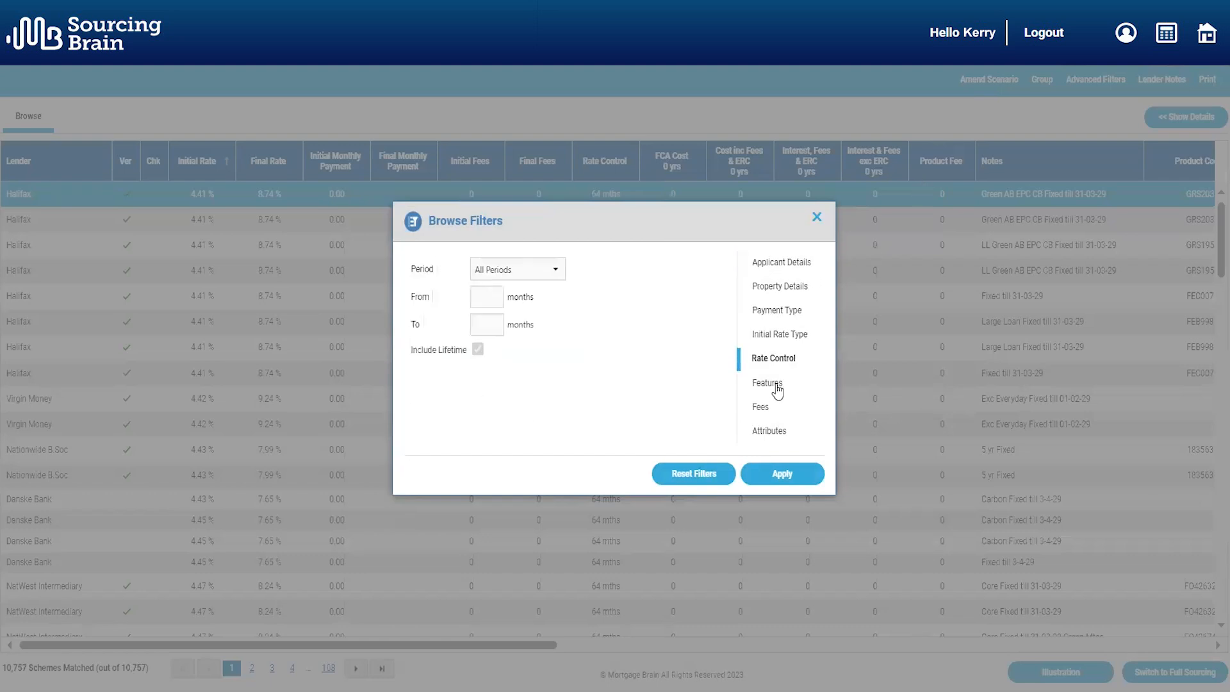
click(760, 406)
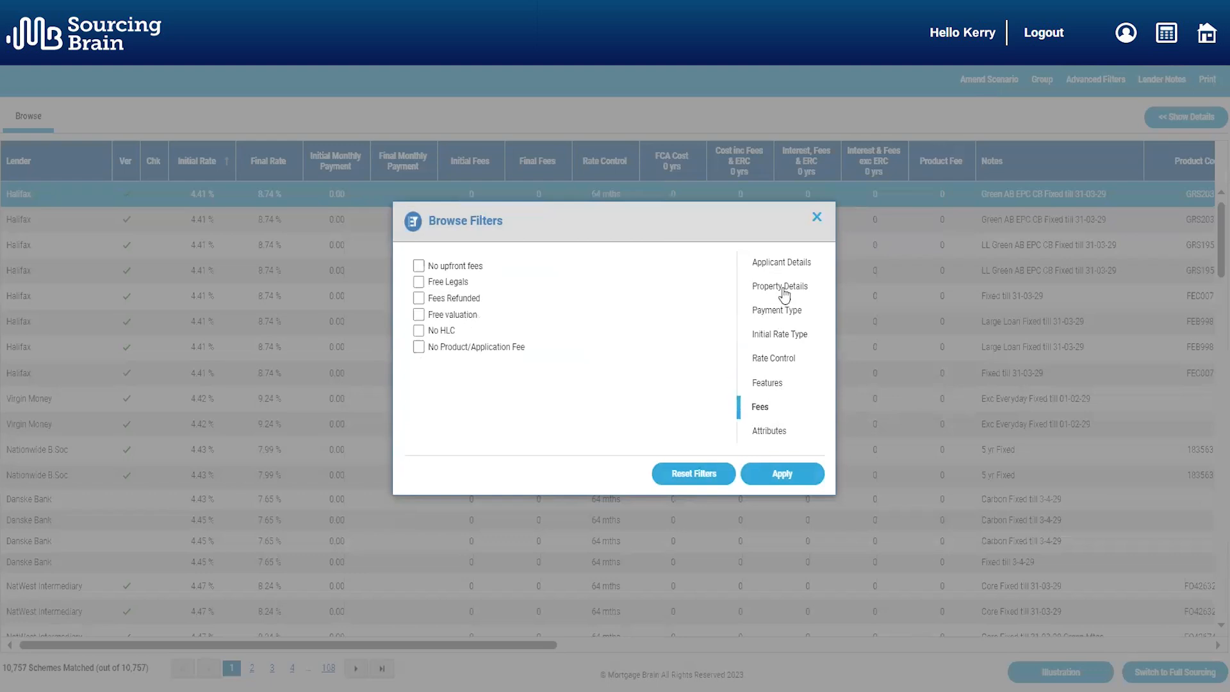
click(780, 285)
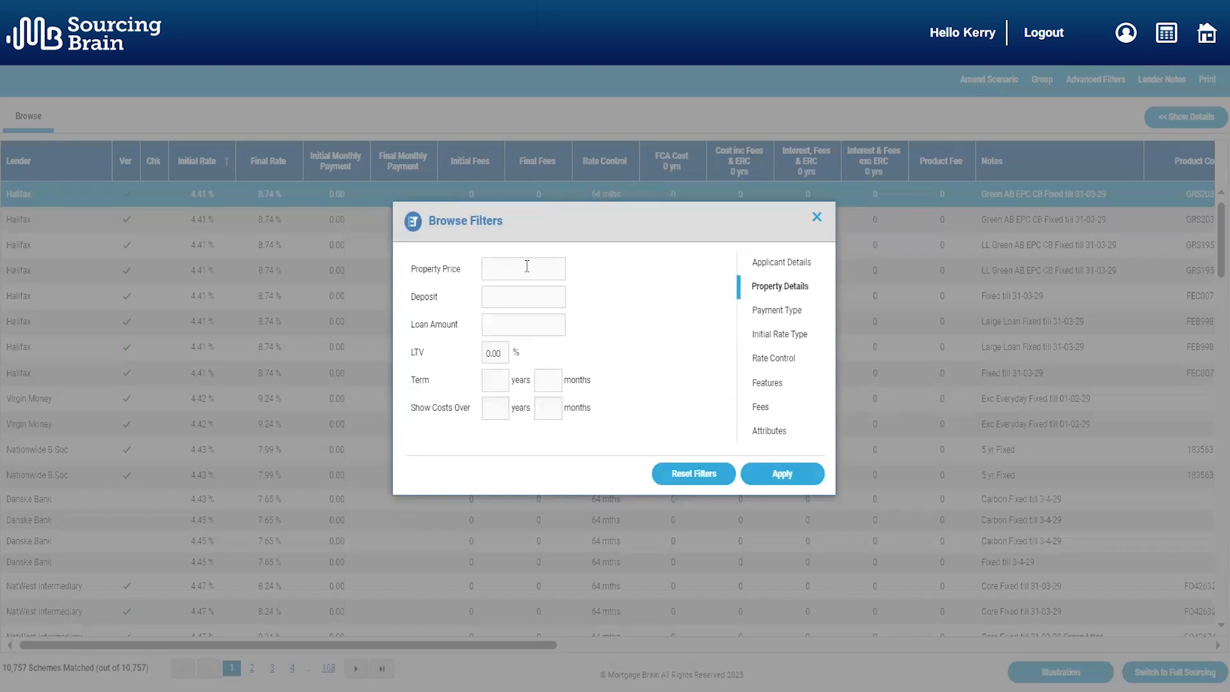
text(3,000)
text(75,000)
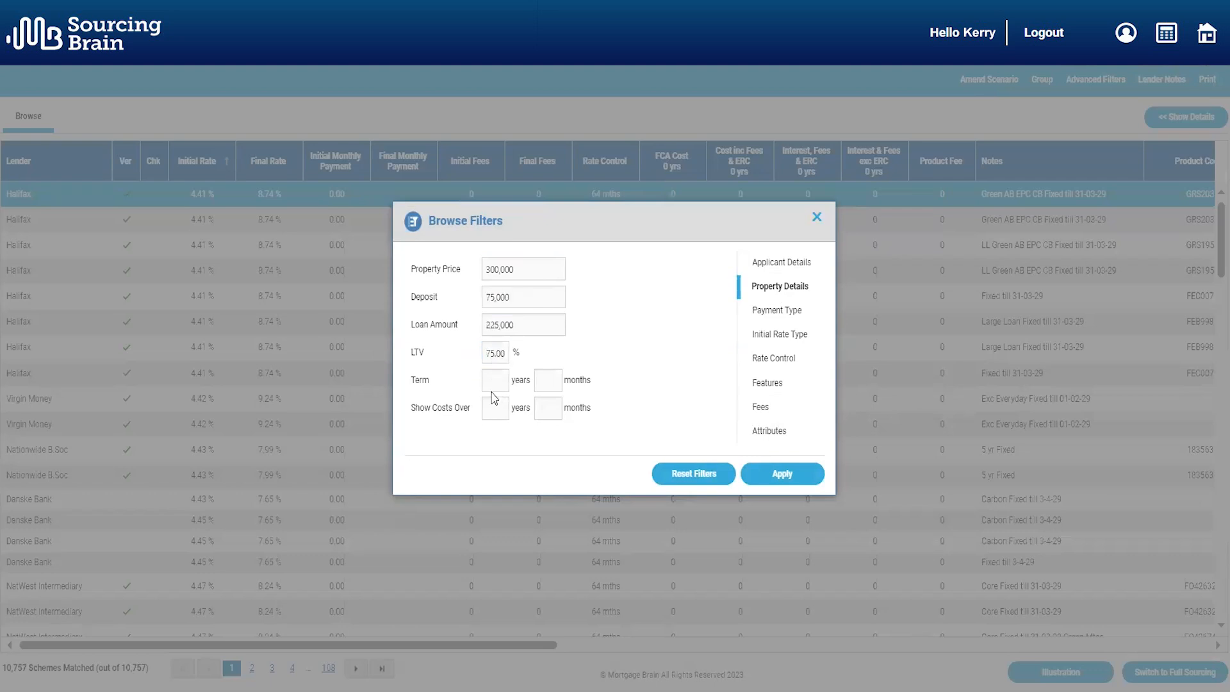
click(495, 407)
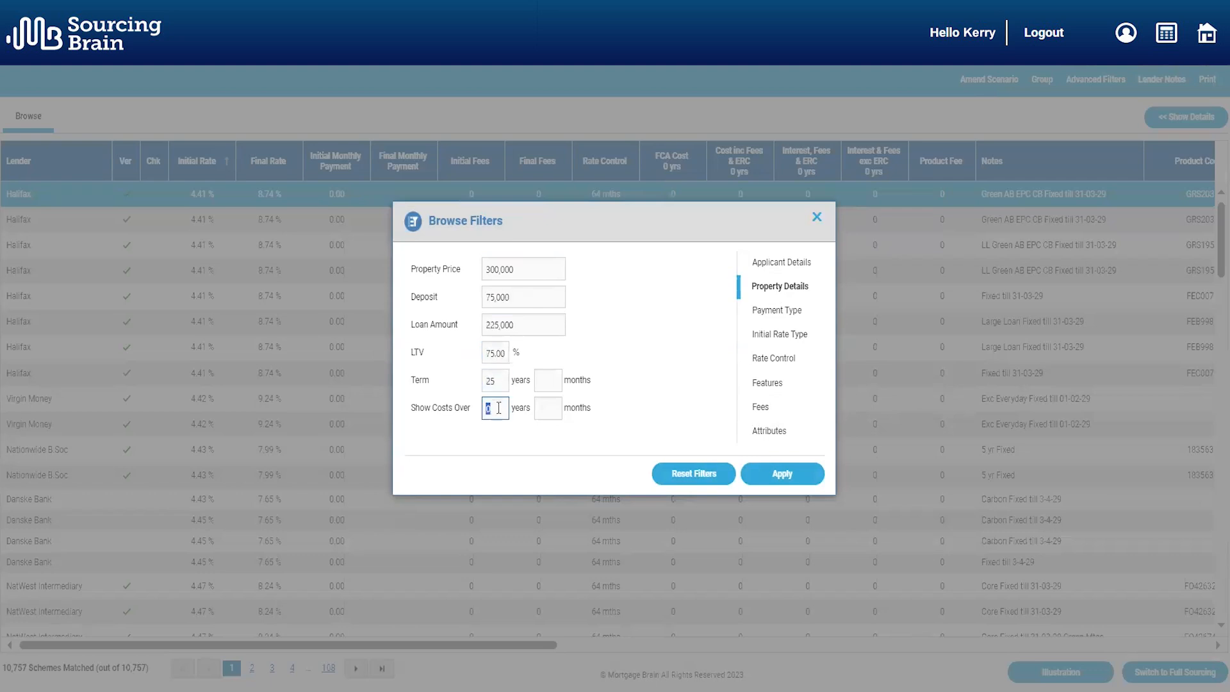
click(782, 473)
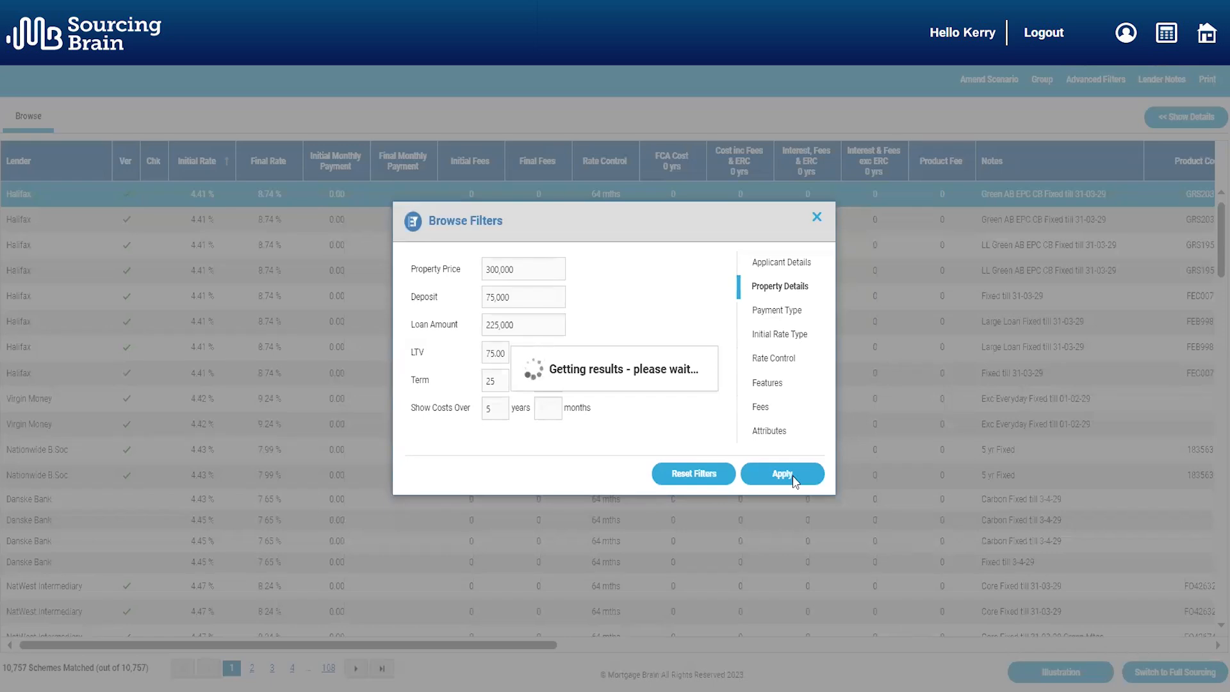
click(781, 472)
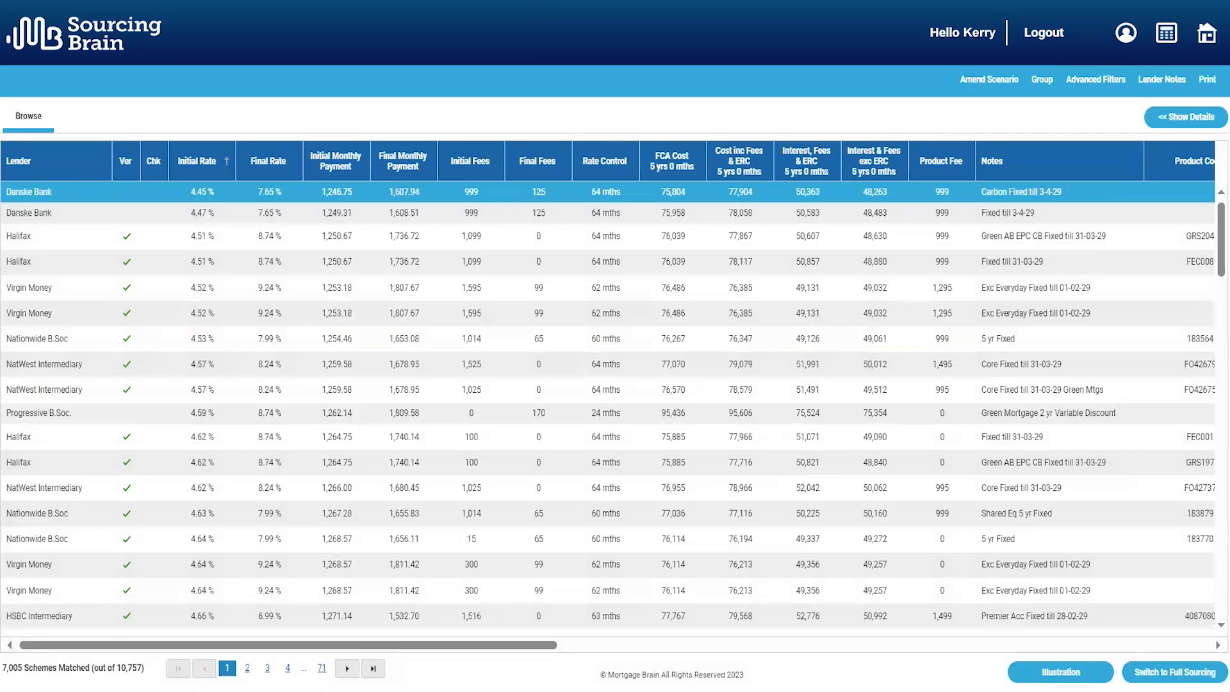
mouse_move(1185, 117)
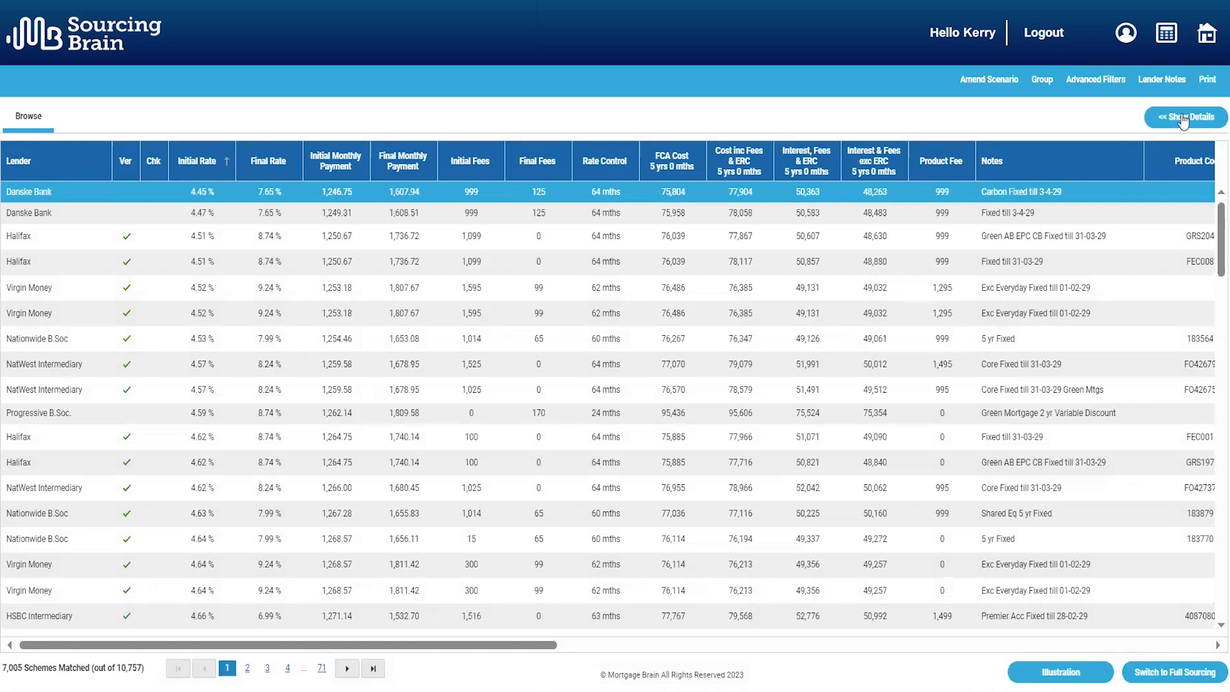
Open the details panel and select NatWest Intermediary's Core Fixed till 31-03-29 scheme.
click(1186, 116)
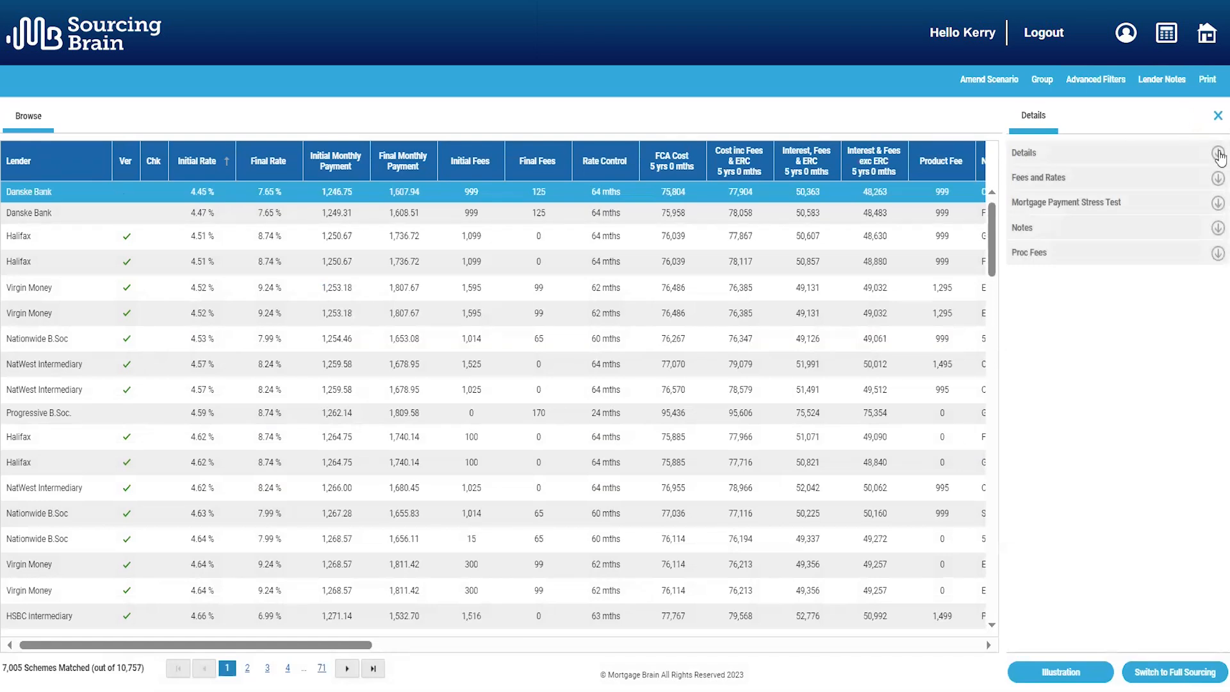
click(1217, 152)
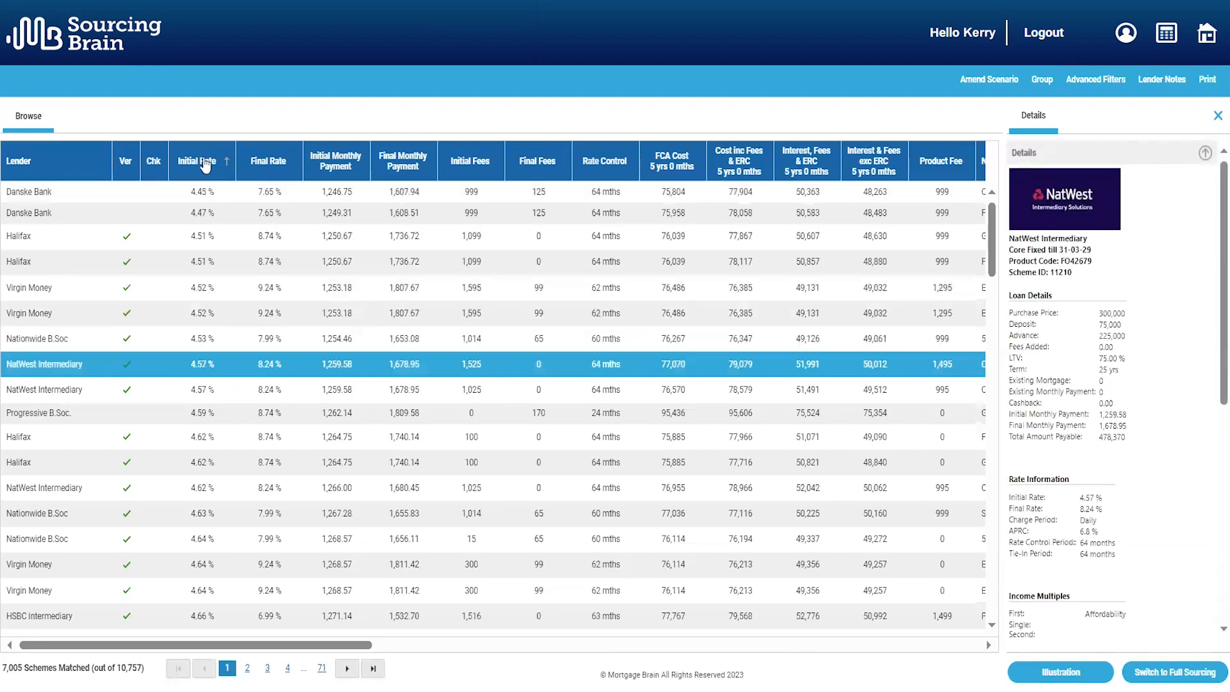
click(202, 160)
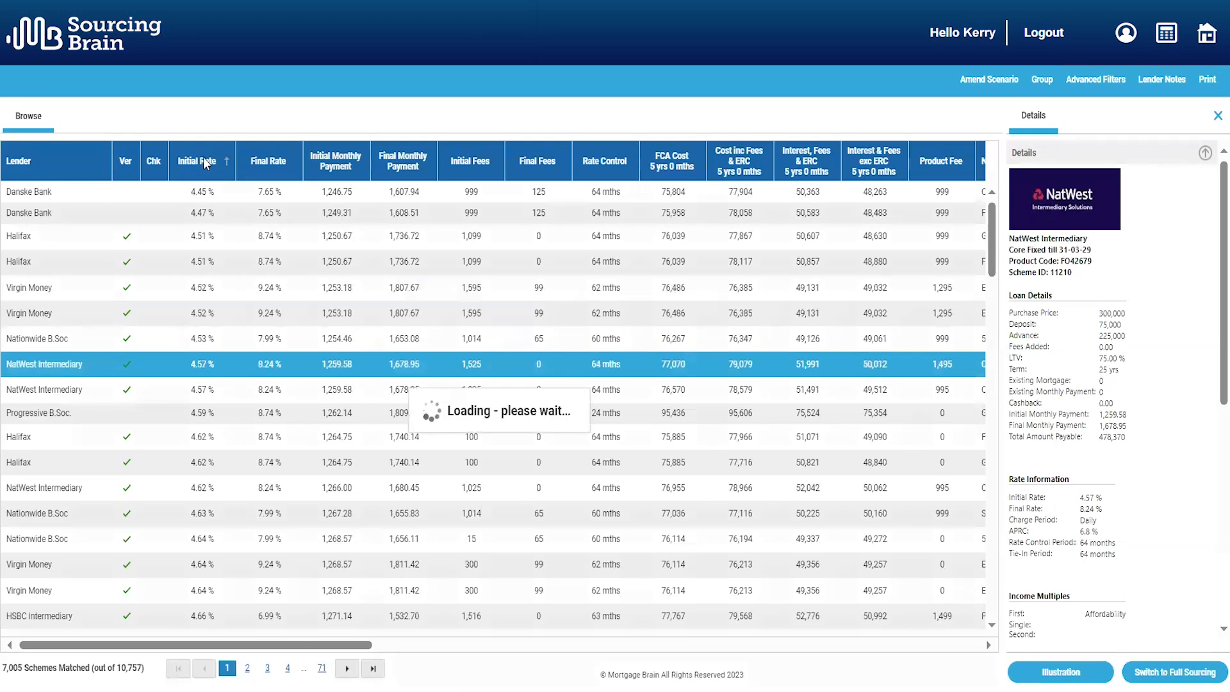
click(227, 161)
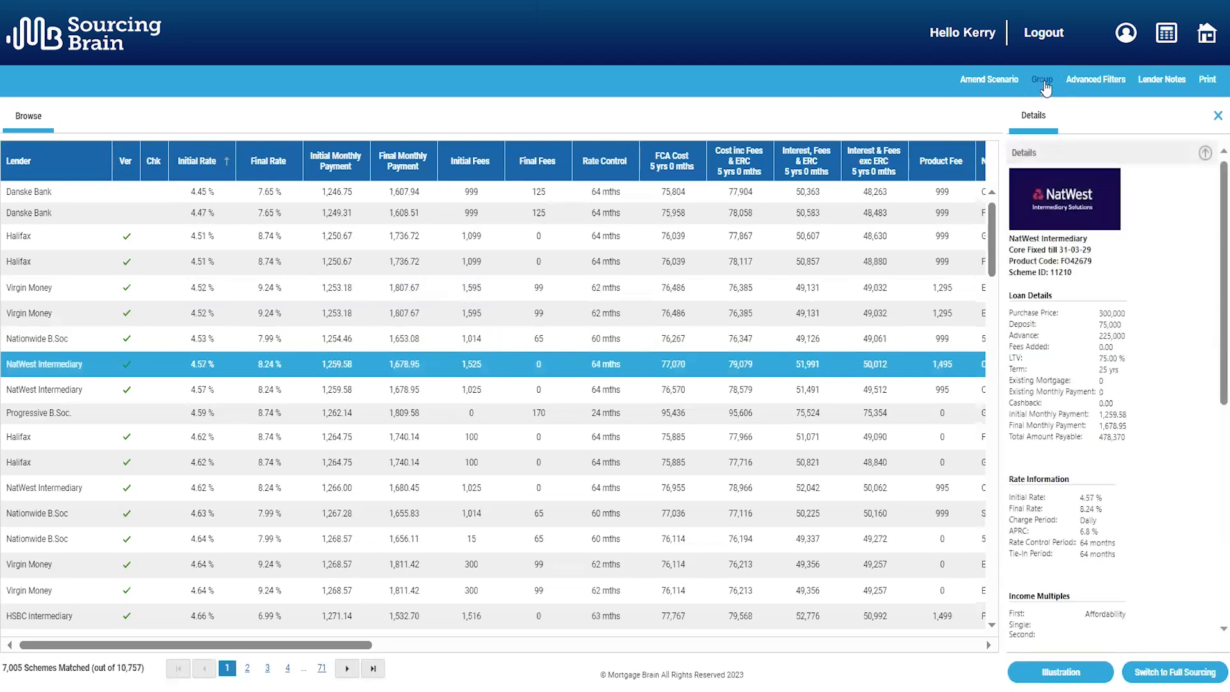
Group results by lender and expand the Barclays group of 212 schemes.
click(1042, 79)
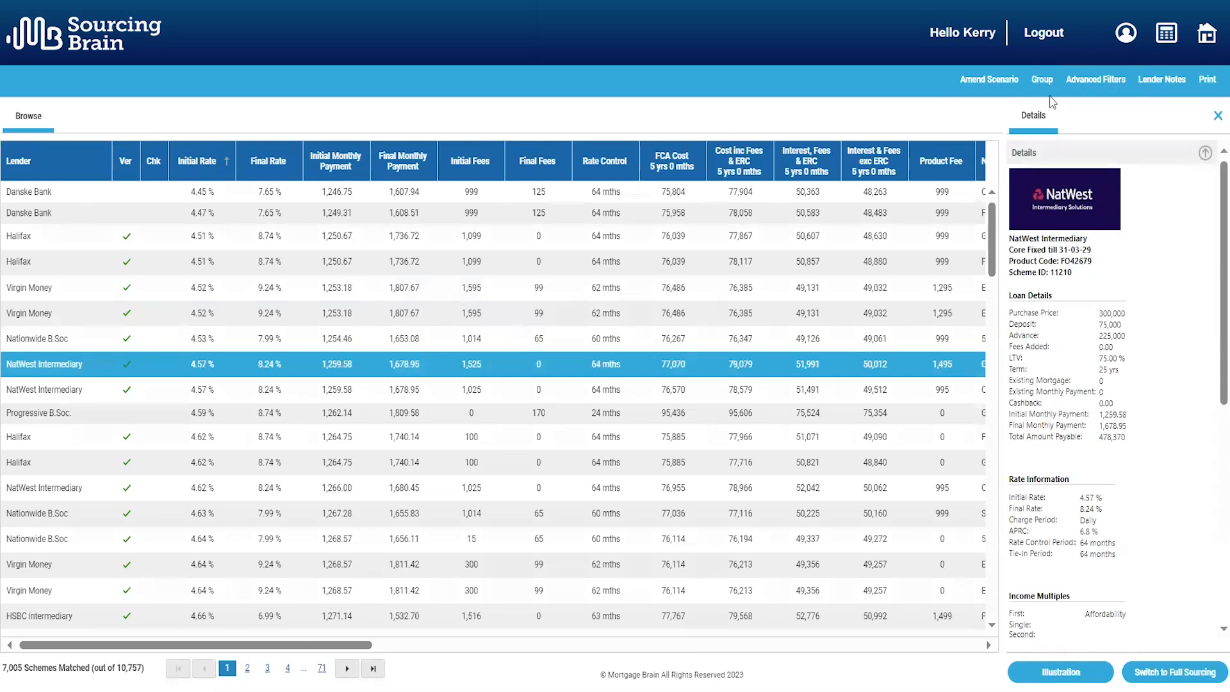
click(1042, 79)
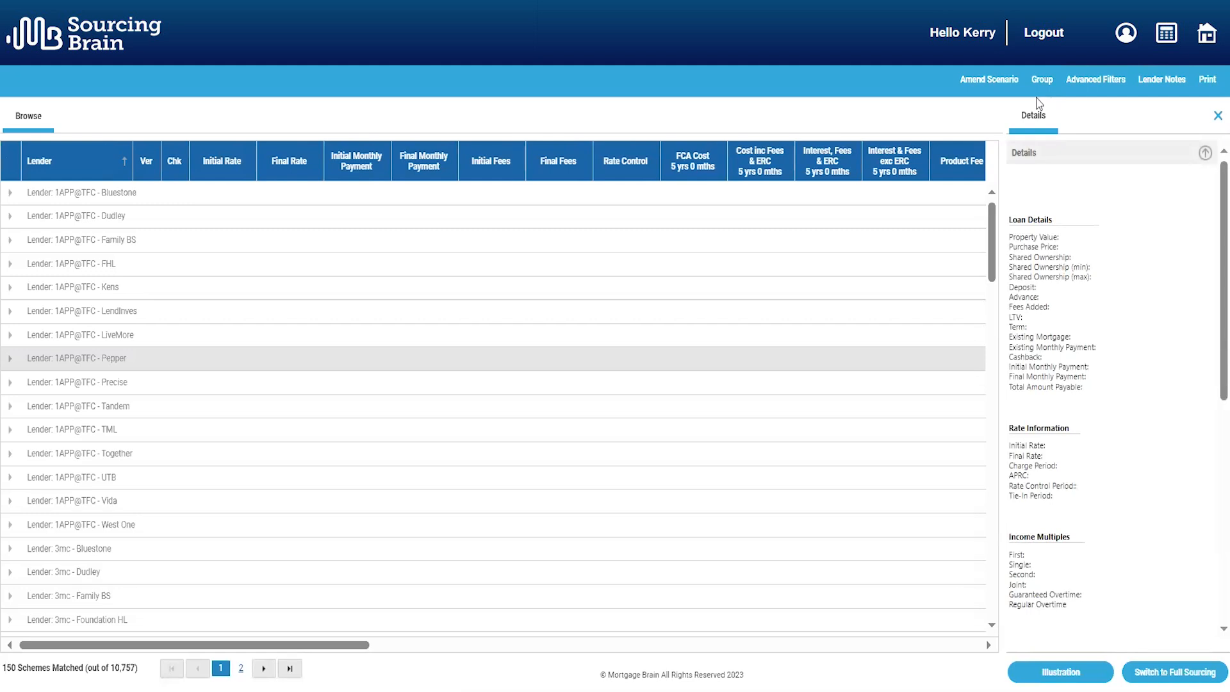
scroll(down, 3)
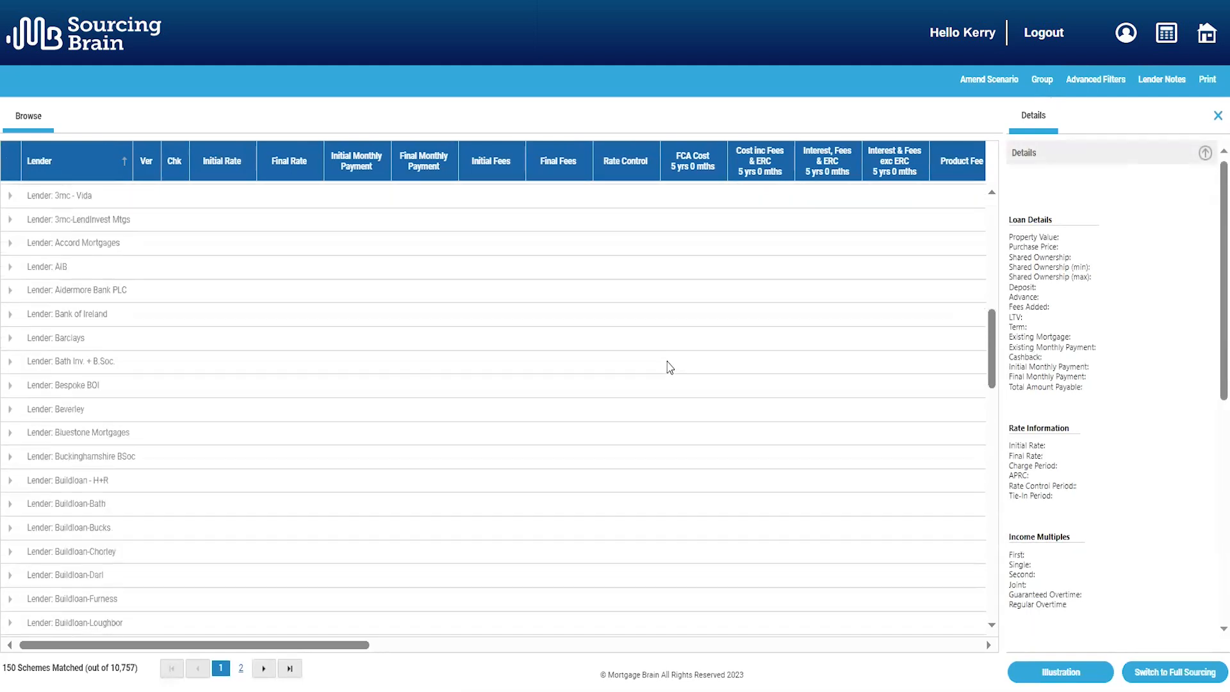
scroll(down, 3)
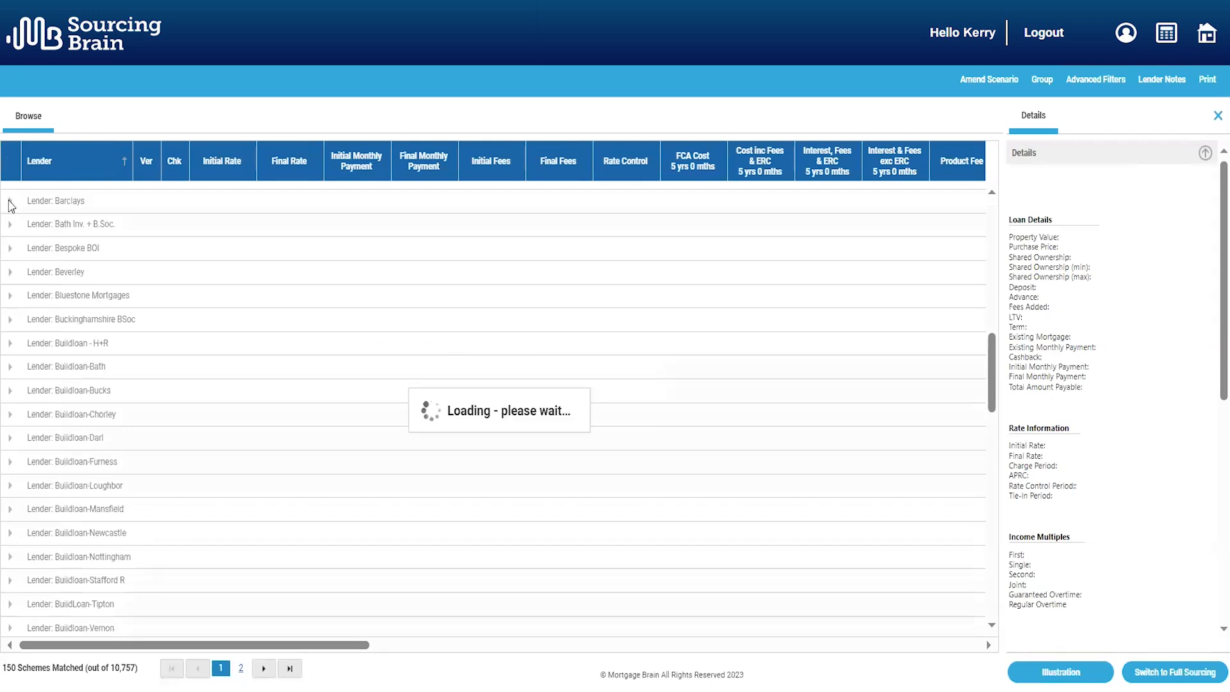
click(10, 199)
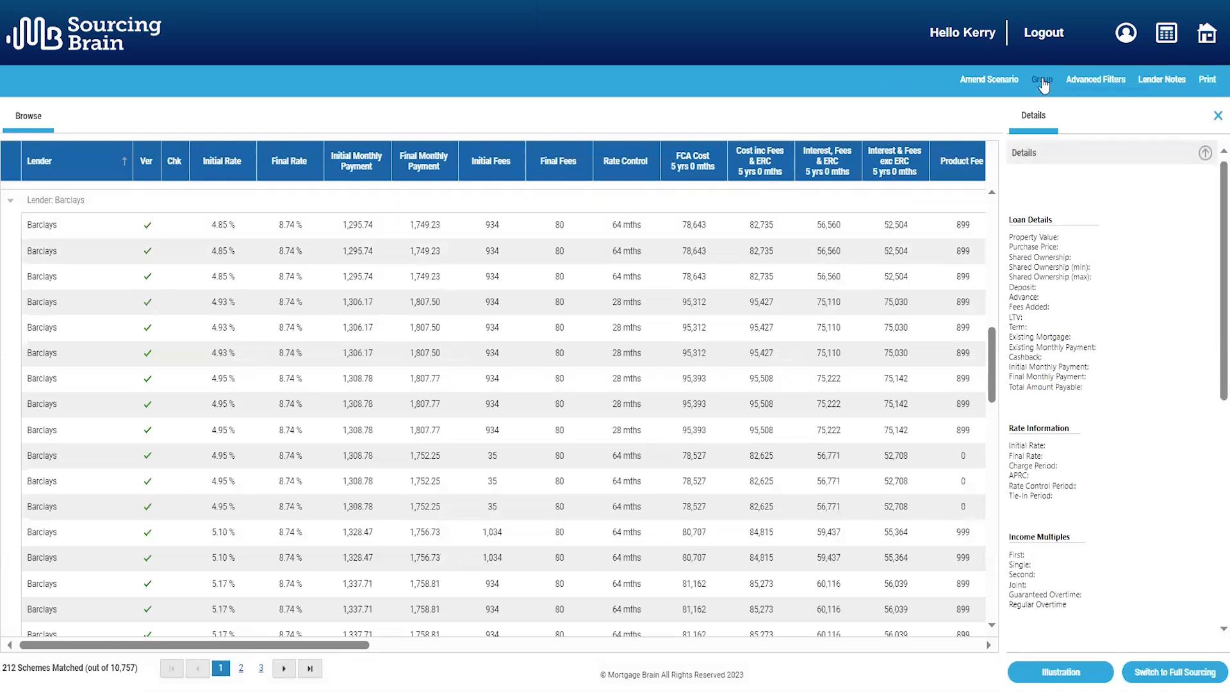
Choose No Grouping from the Group menu to ungroup the results.
click(1042, 79)
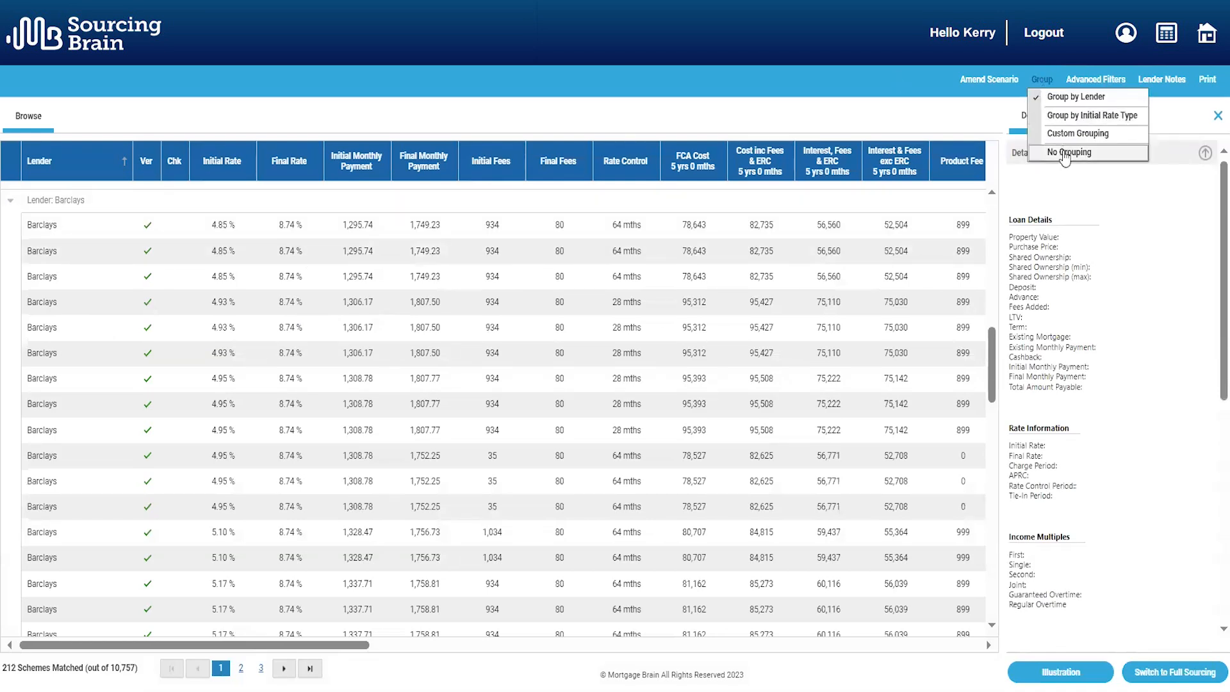
click(1069, 153)
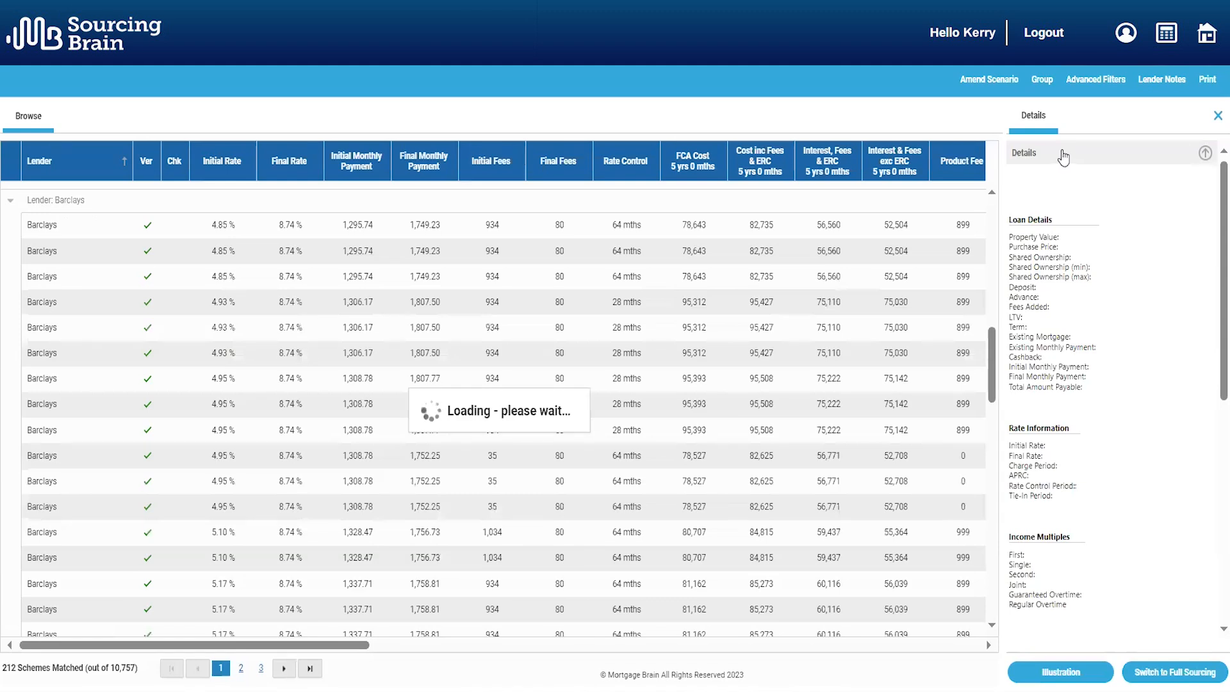